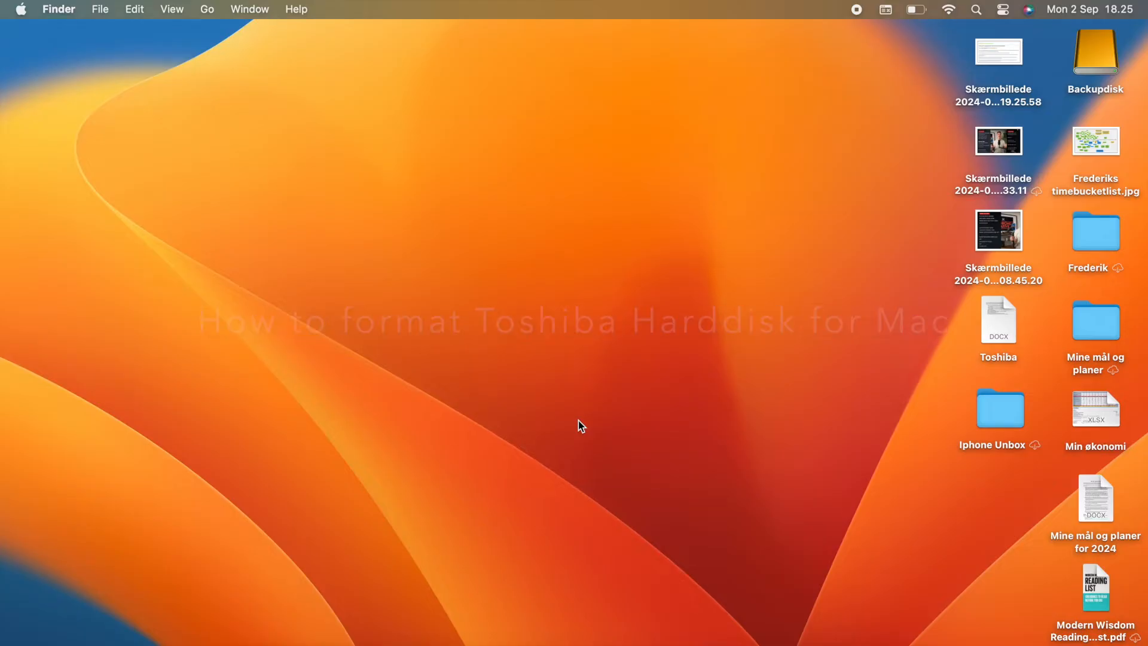
Step: Open the Backupdisk drive from the desktop, reopen it, and bring up Finder Settings
double_click(1096, 51)
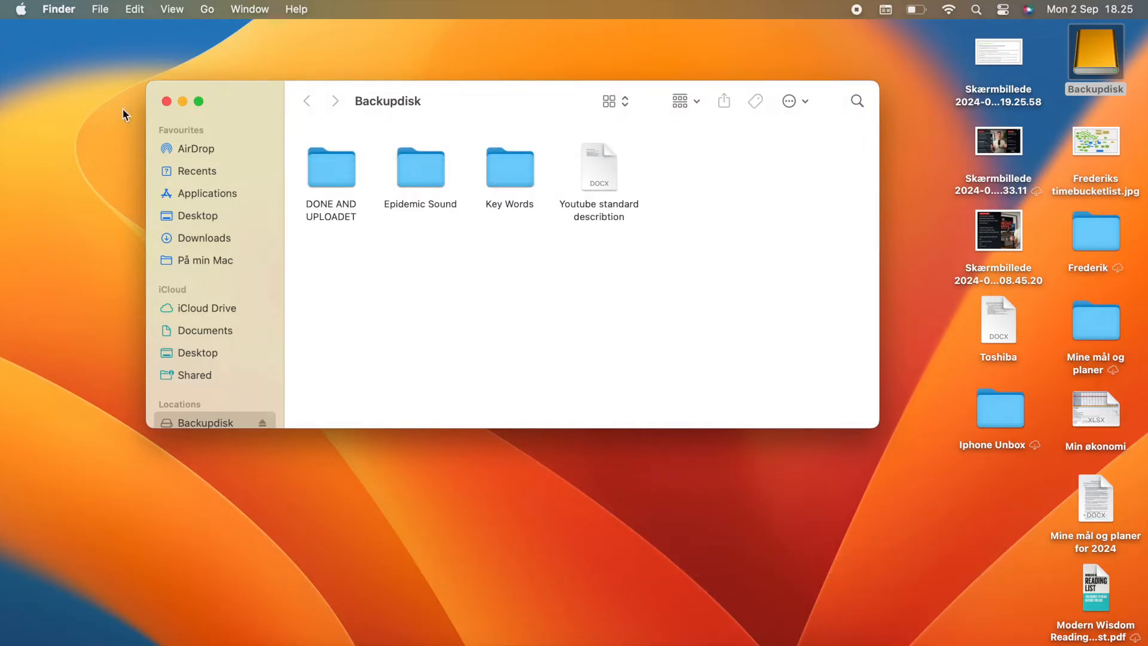
left_click(166, 101)
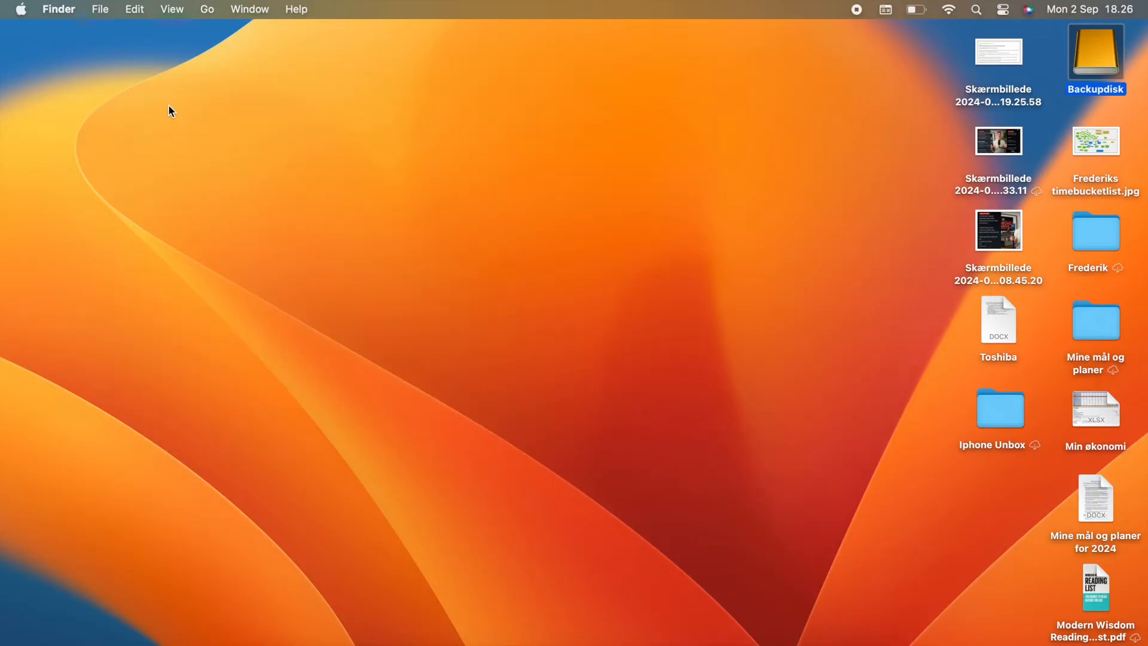
double_click(1096, 53)
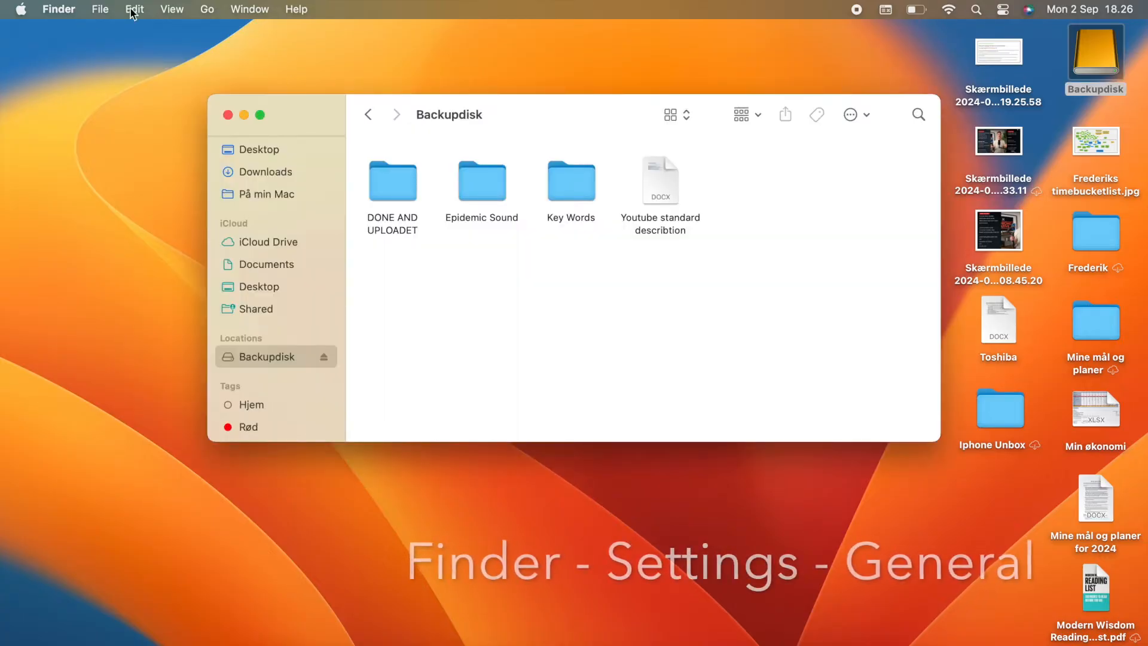
left_click(59, 9)
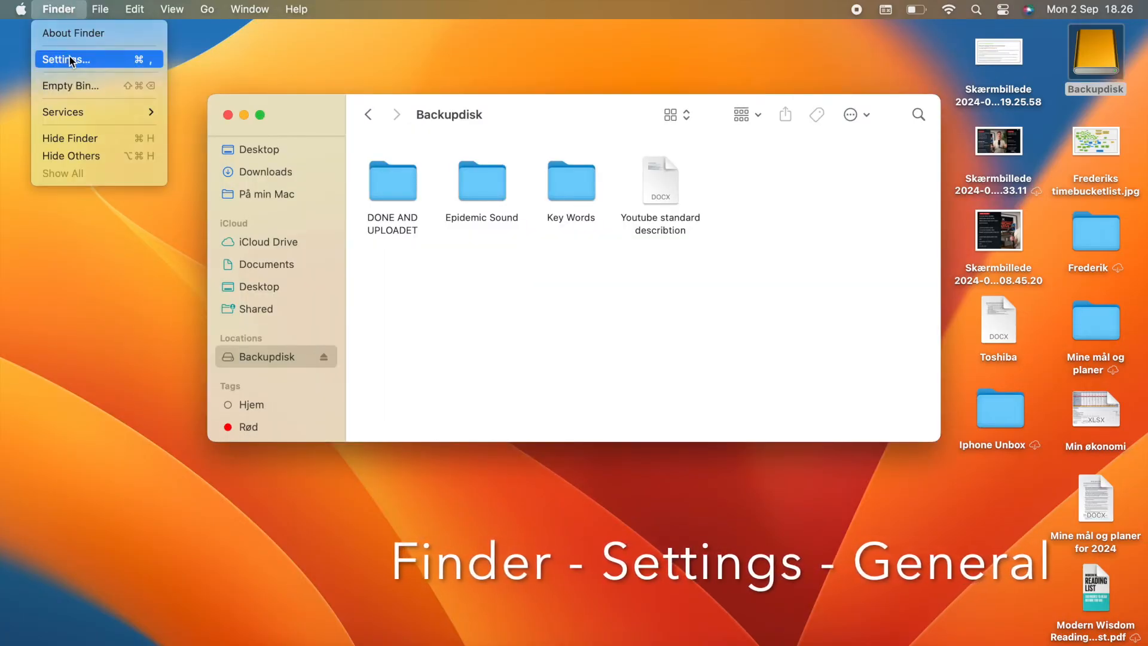
left_click(65, 60)
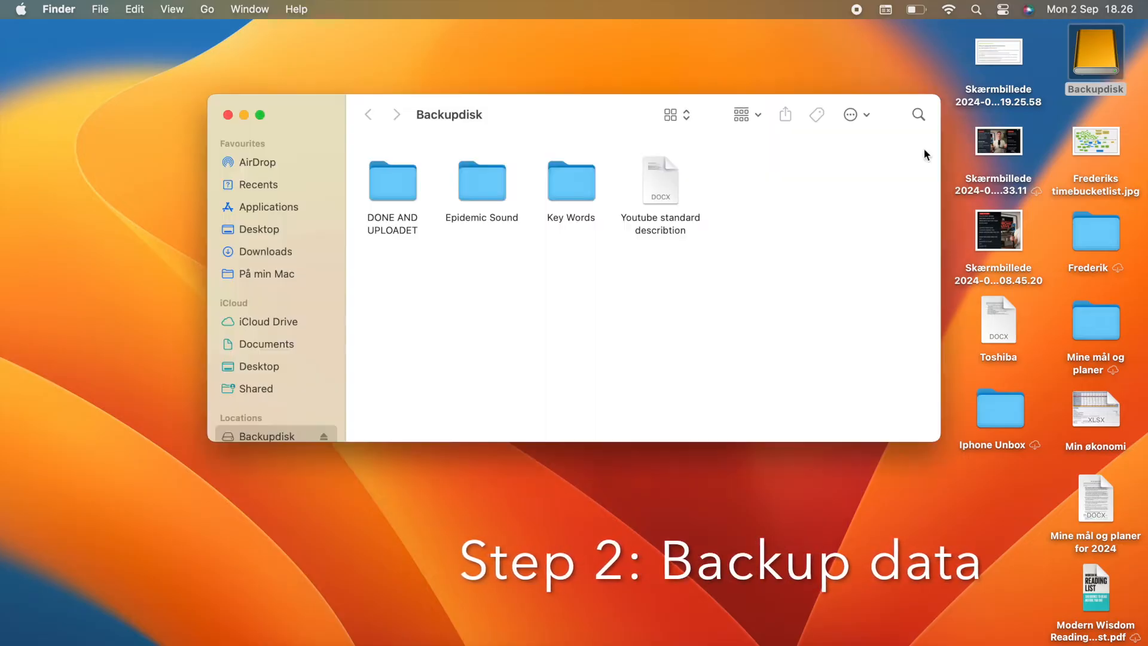
Step: Select all three folders and the Word document on Backupdisk with Cmd+A
key("cmd+a")
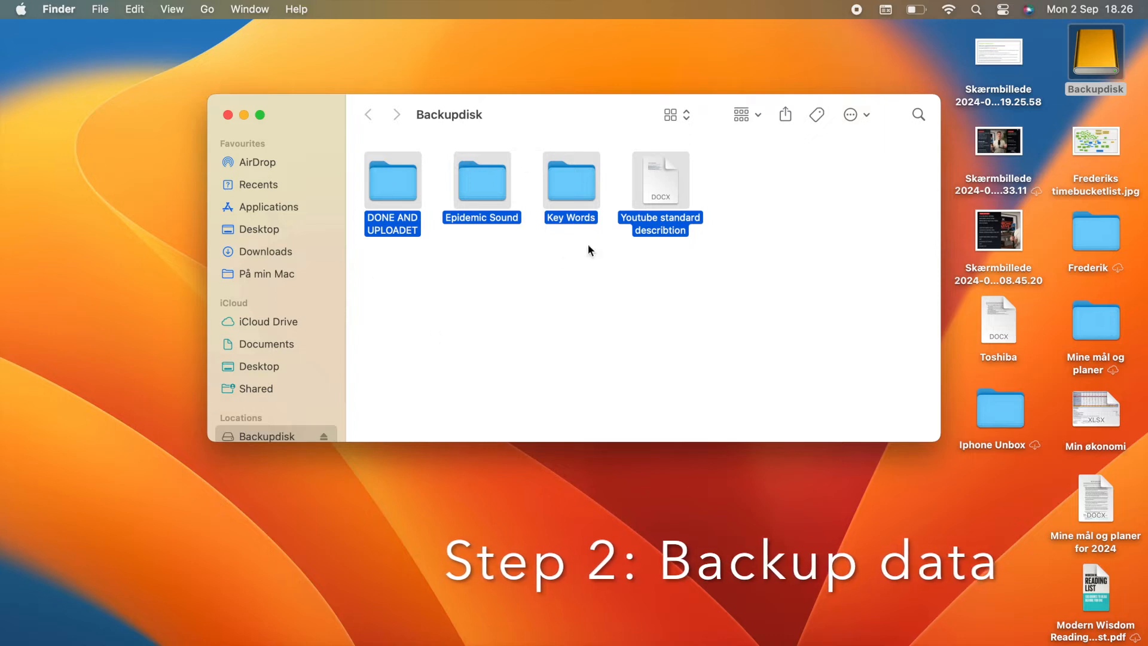
mouse_move(469, 248)
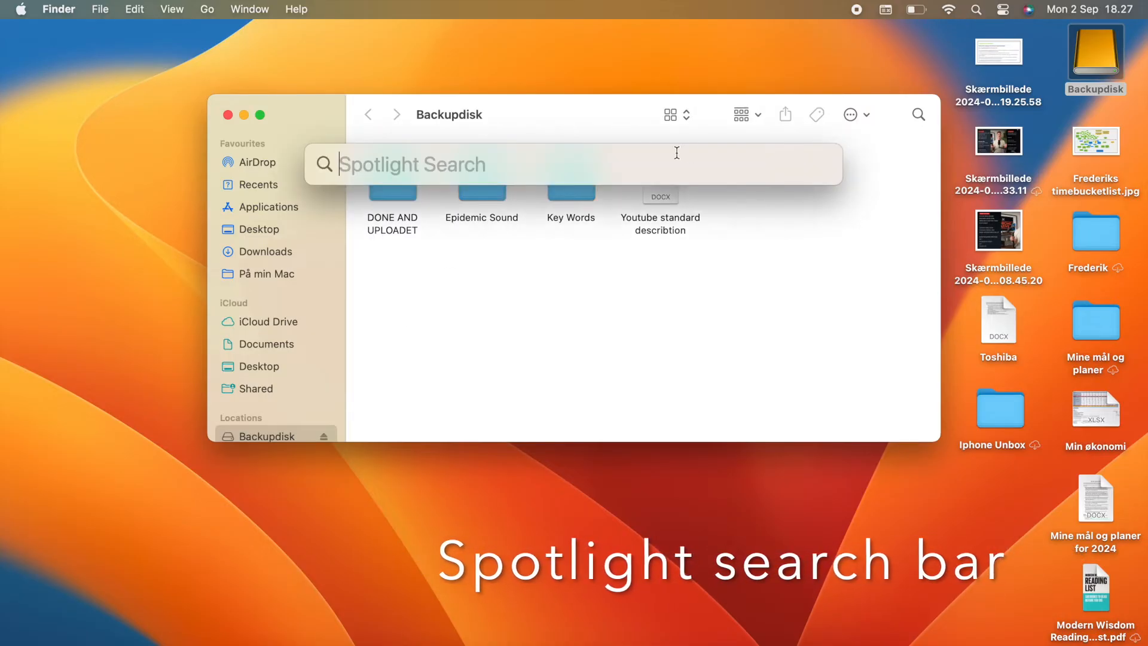
mouse_move(613, 161)
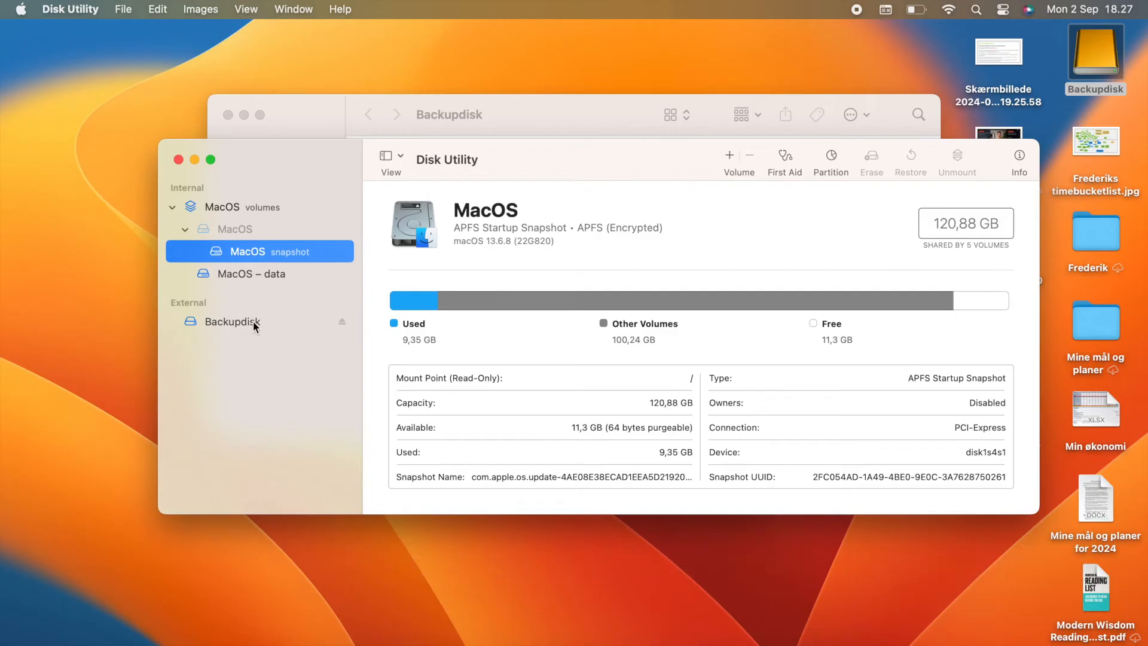
Step: Select Backupdisk under External to view its 1 TB Mac OS Extended volume details
left_click(232, 321)
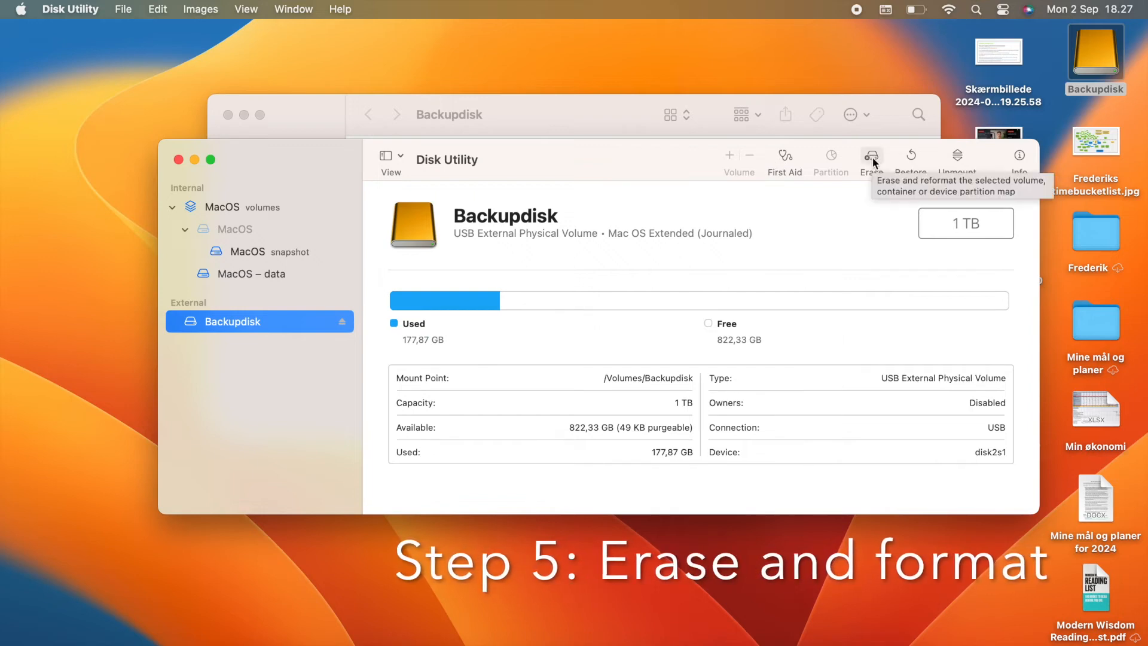
Step: Set up erasing Backupdisk with the name 'Backup' and Mac OS Extended (Journaled) format
left_click(872, 156)
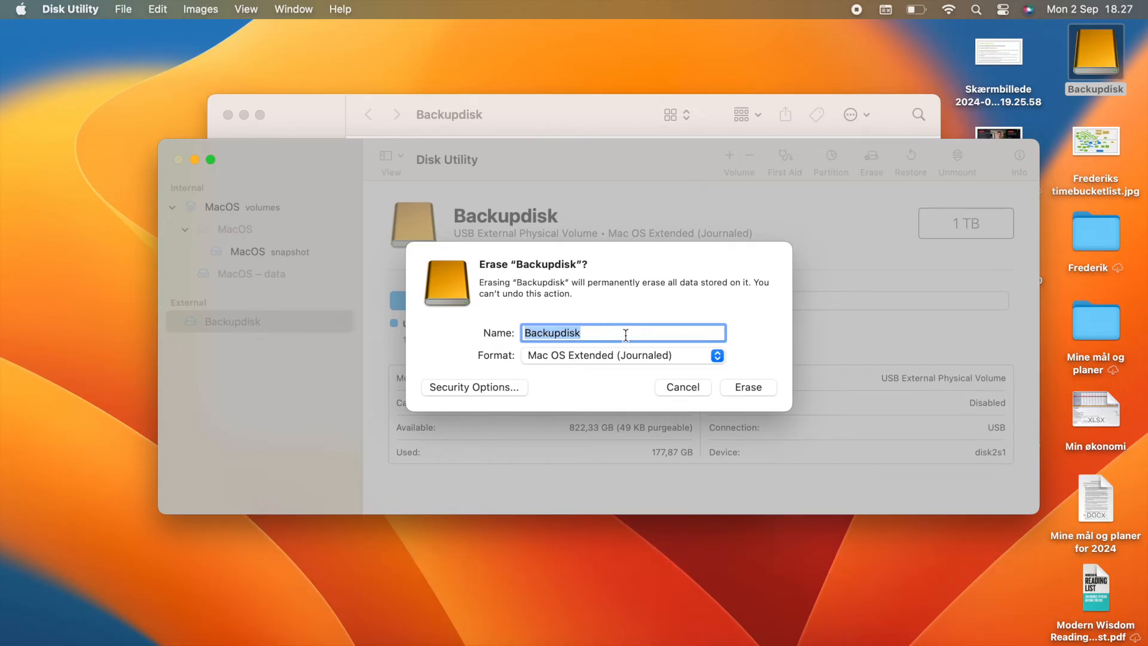
type("Whateve")
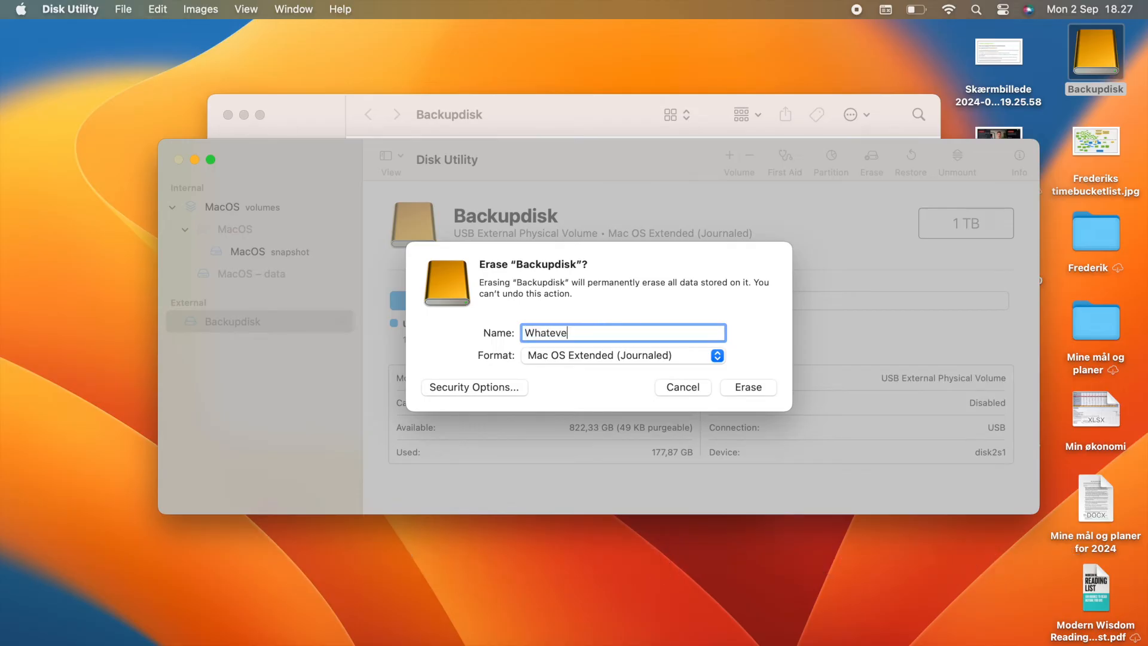
key("Backspace")
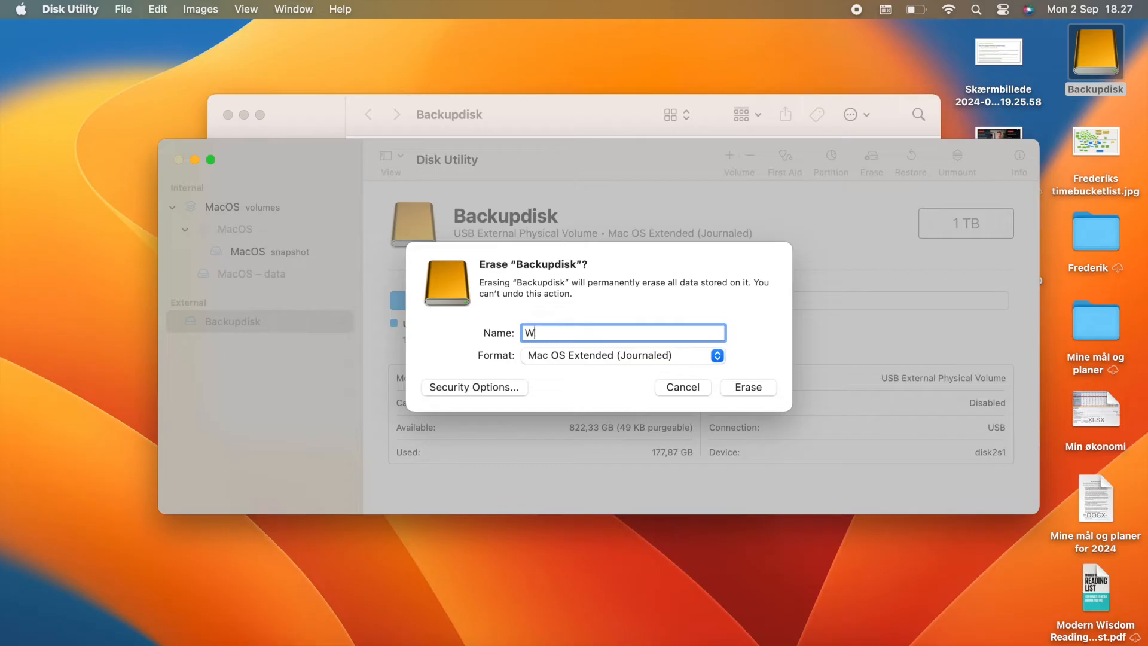
key("backspace")
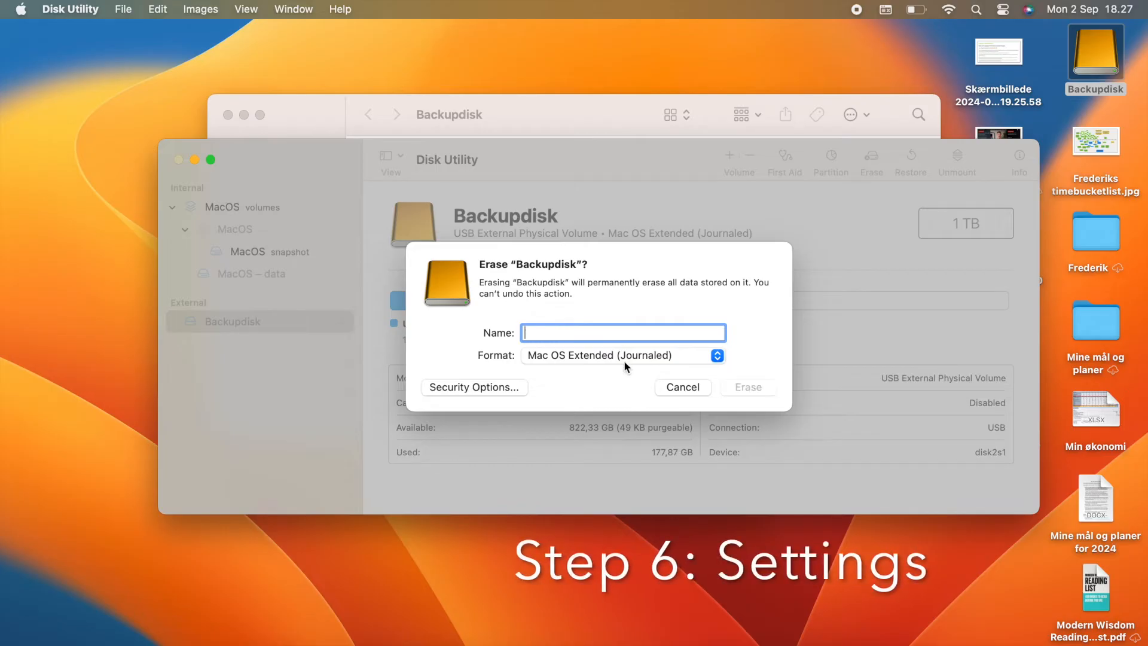
mouse_move(498, 365)
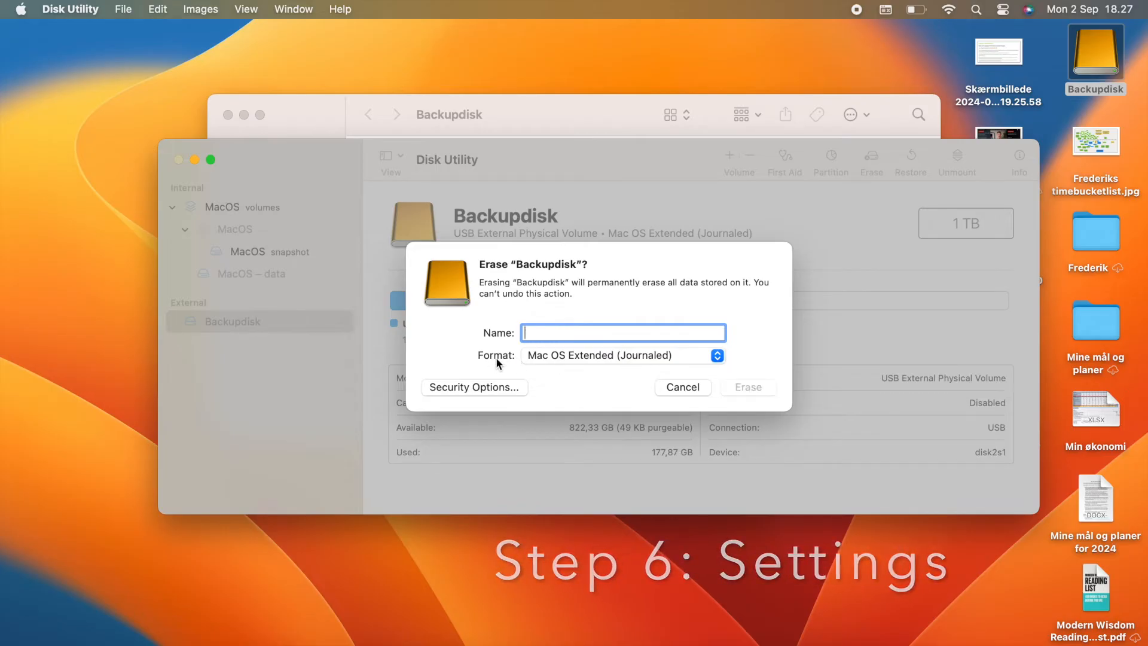
left_click(622, 355)
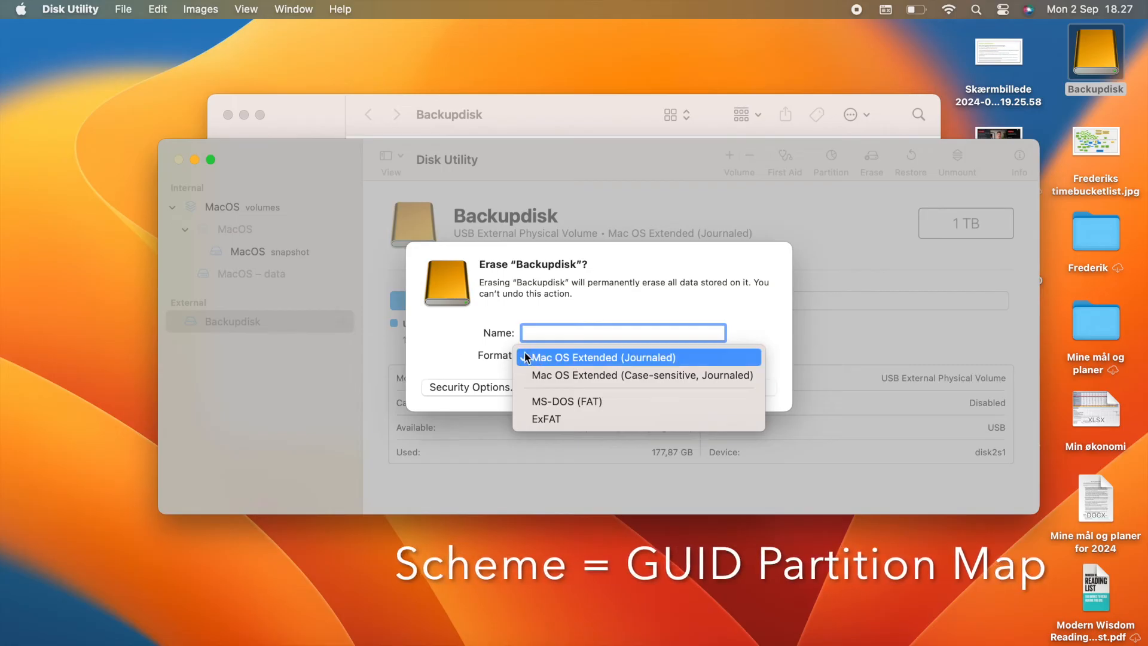
left_click(602, 358)
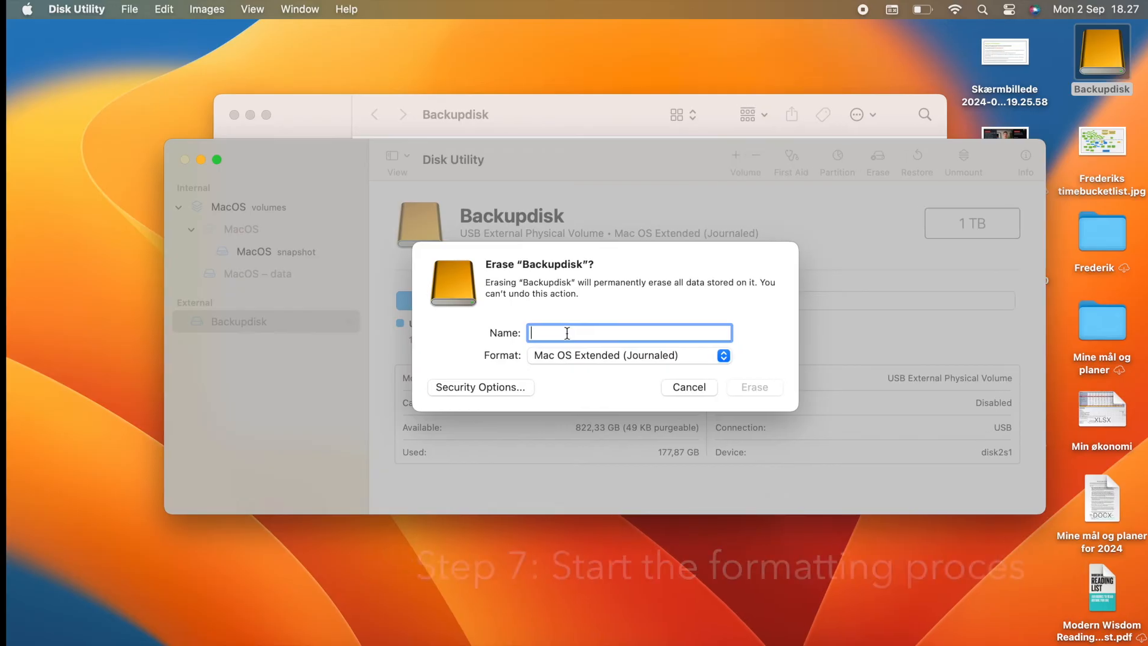
type("Backup")
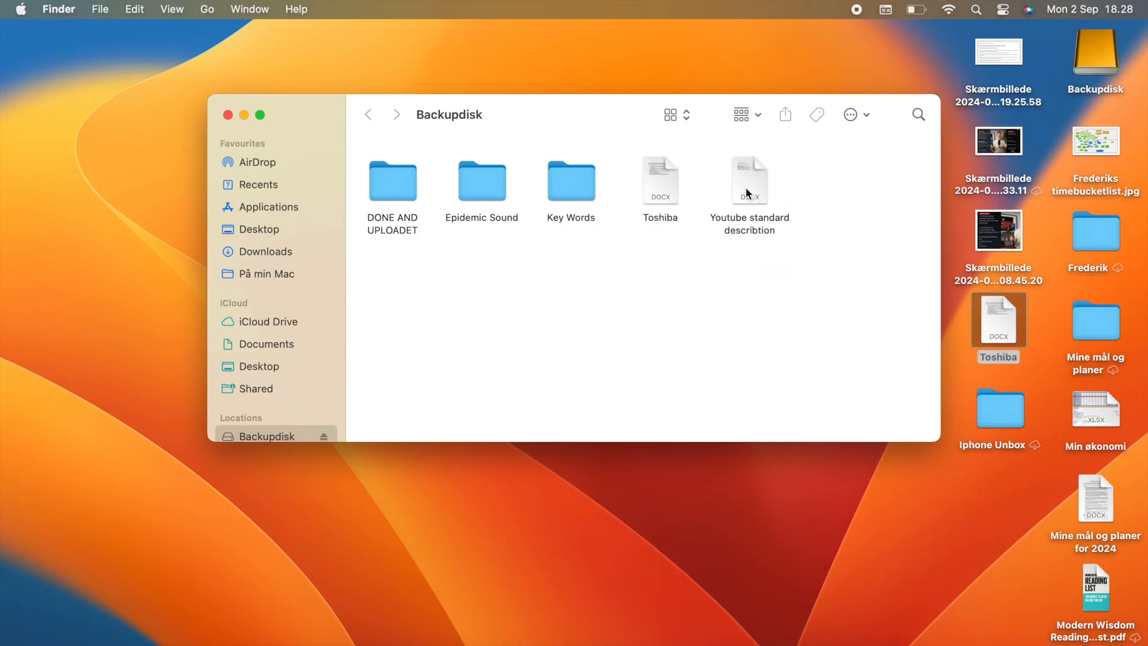
mouse_move(665, 183)
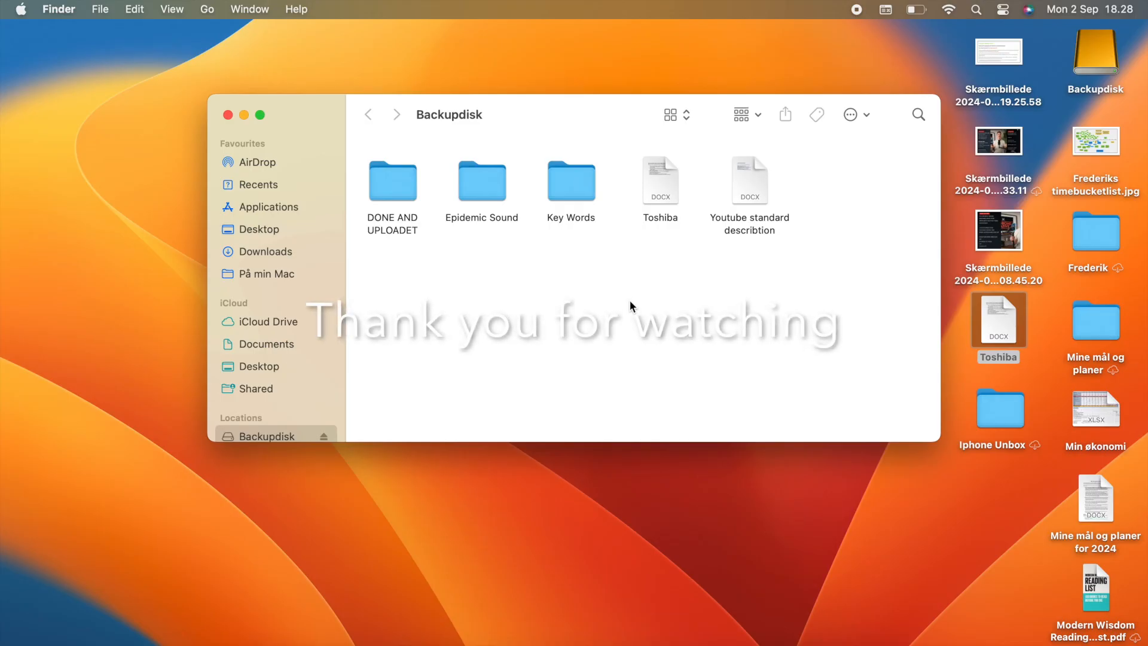
mouse_move(780, 242)
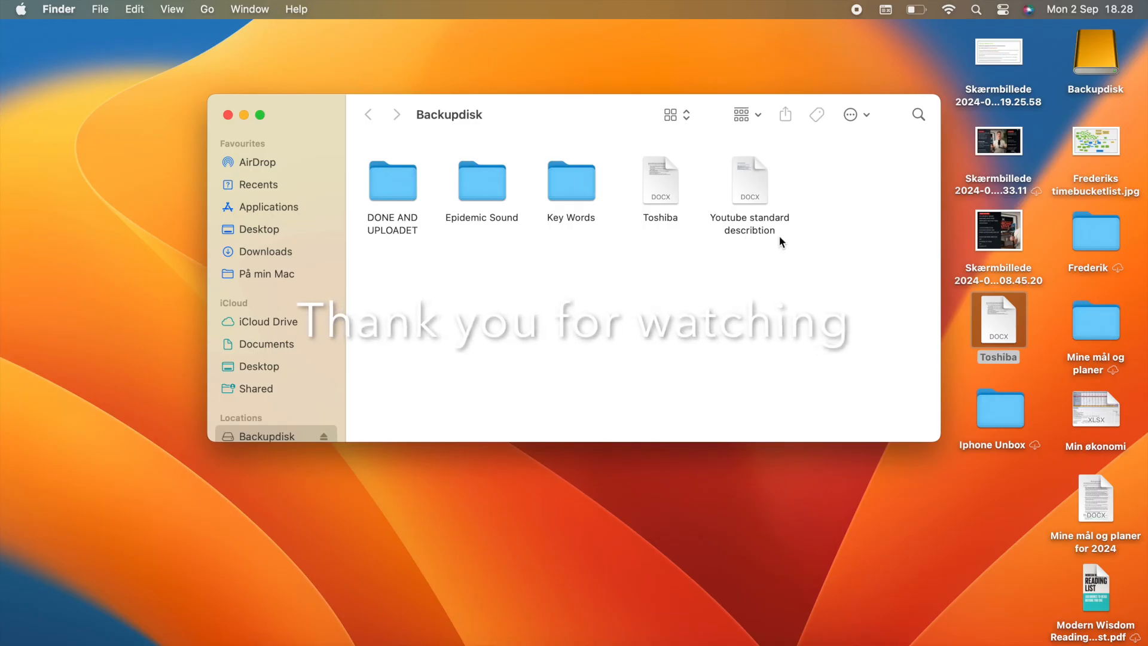
mouse_move(895, 249)
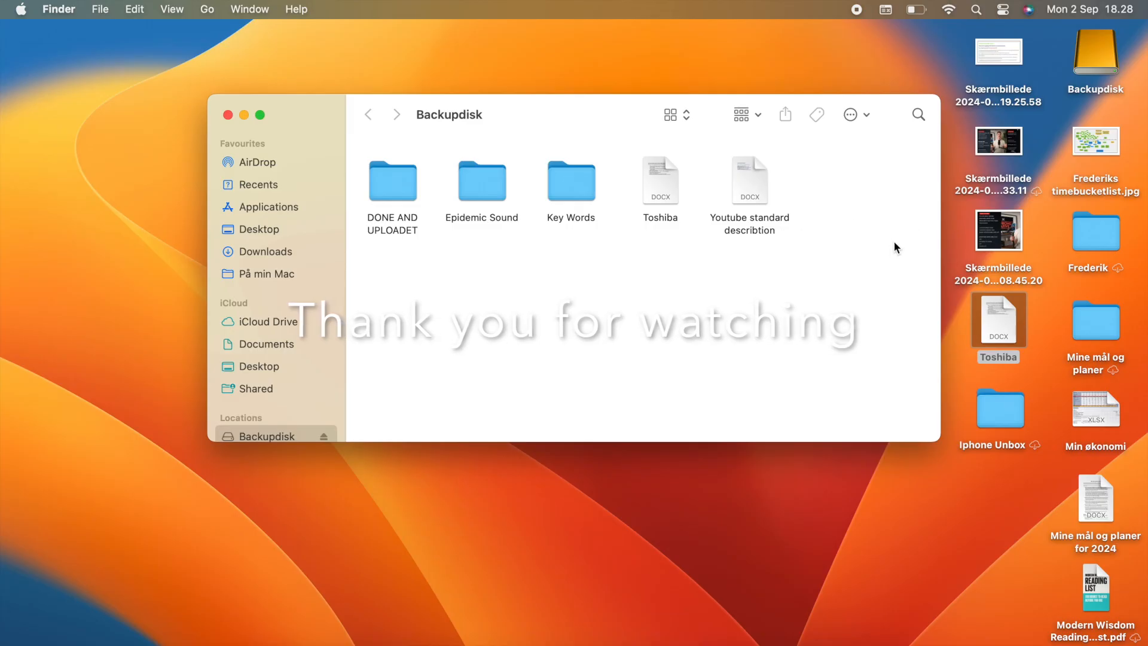